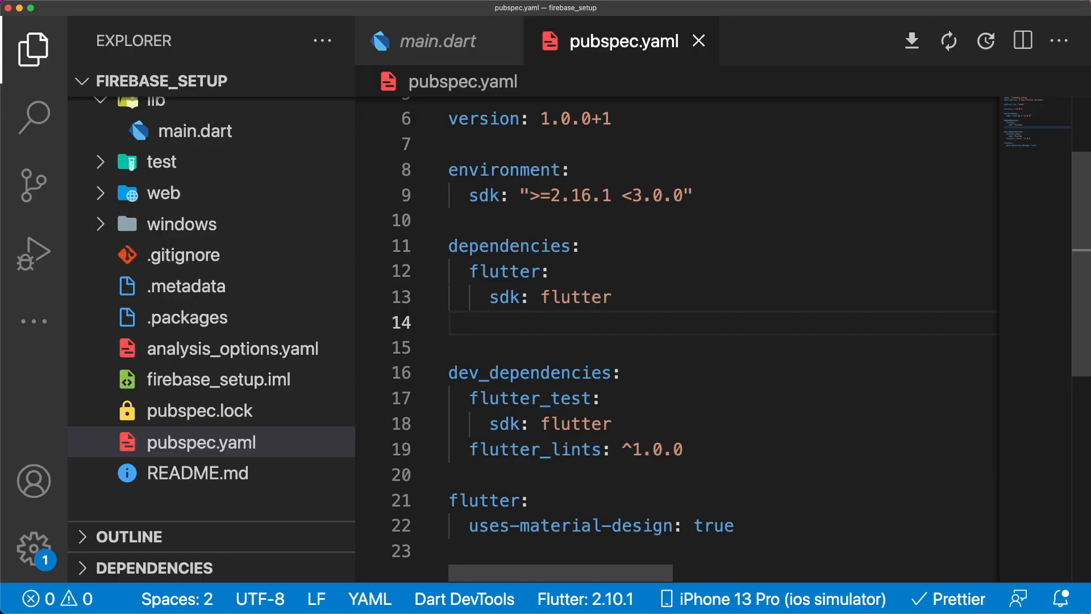
# - Add the dependency line firebase_core: ^1.12.0 under dependencies in pubspec.yaml
pyautogui.write('firebase_core: ^1.12.0')
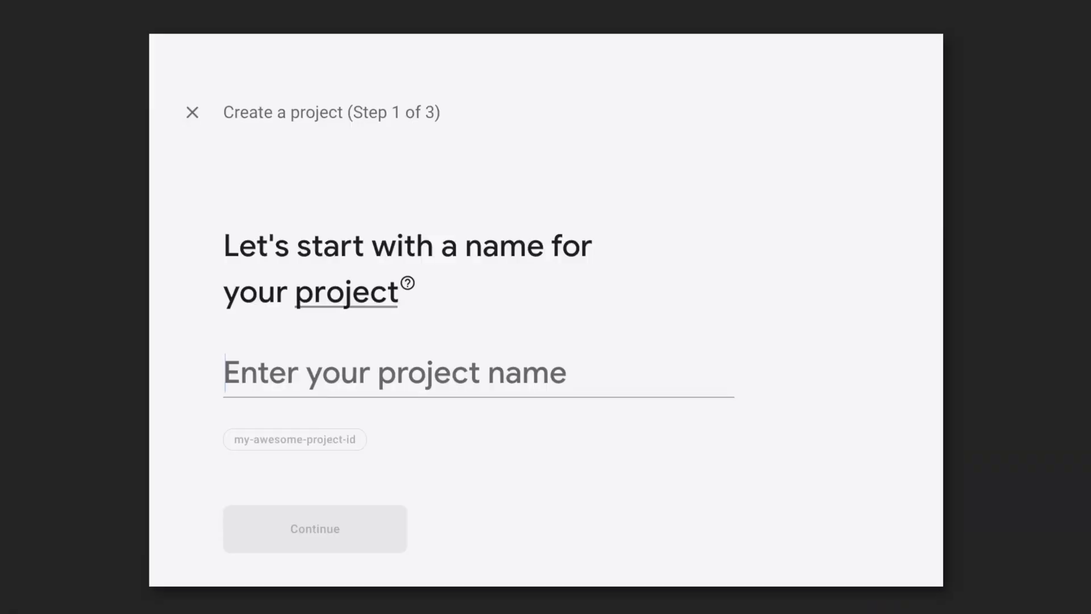
# - Continue through project creation steps, leaving Enable Google Analytics switched on
pyautogui.click(315, 529)
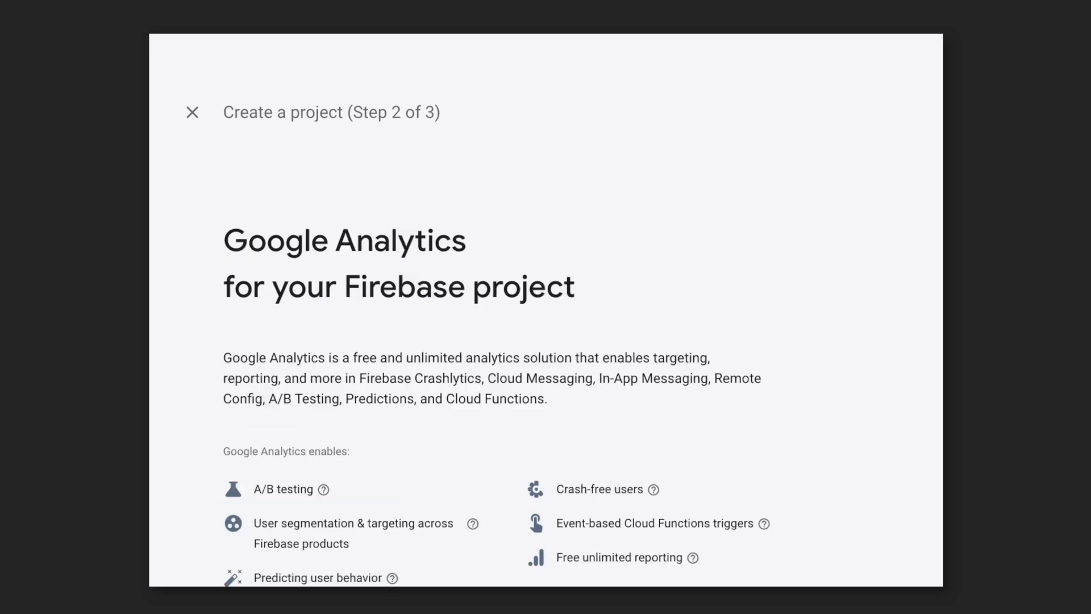
pyautogui.scroll(-3)
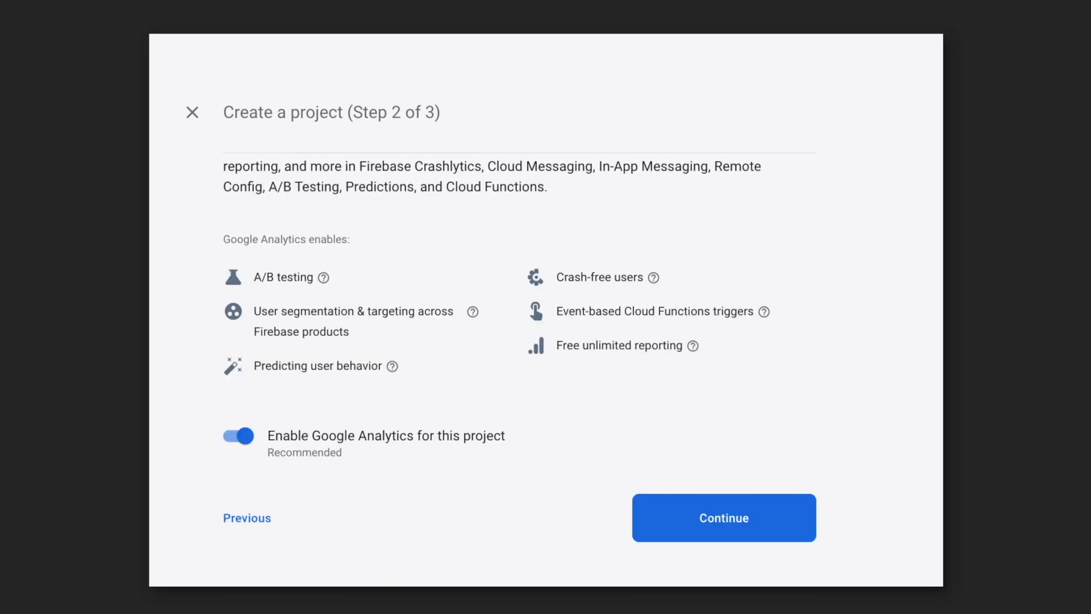
pyautogui.click(723, 518)
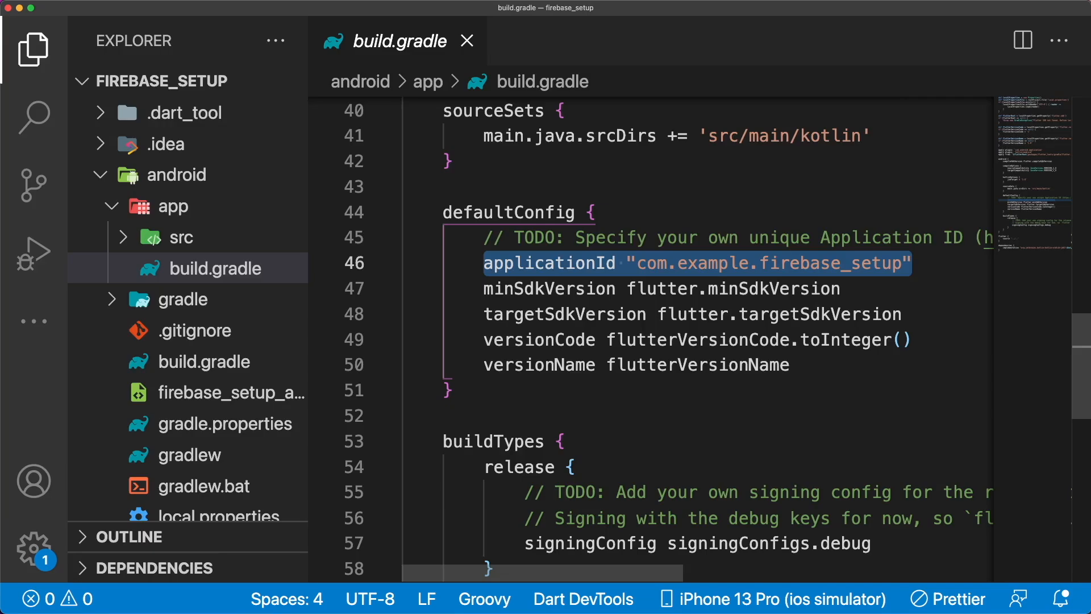
# - Replace com.example.firebase_setup with com.example.firebaseSetup across all four matching files
pyautogui.write('firebaseSetup')
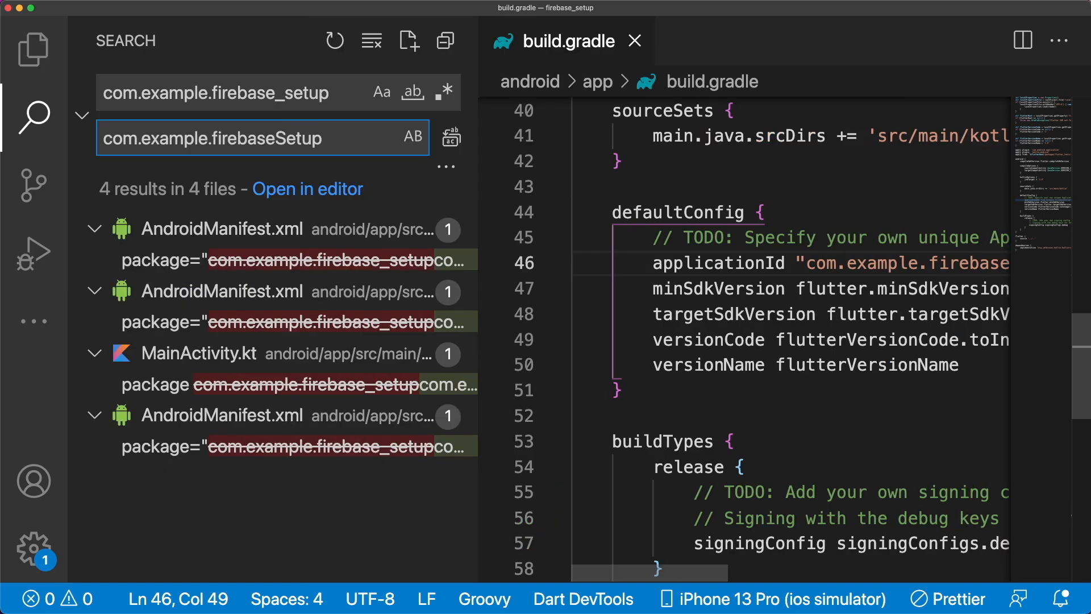
pyautogui.click(452, 137)
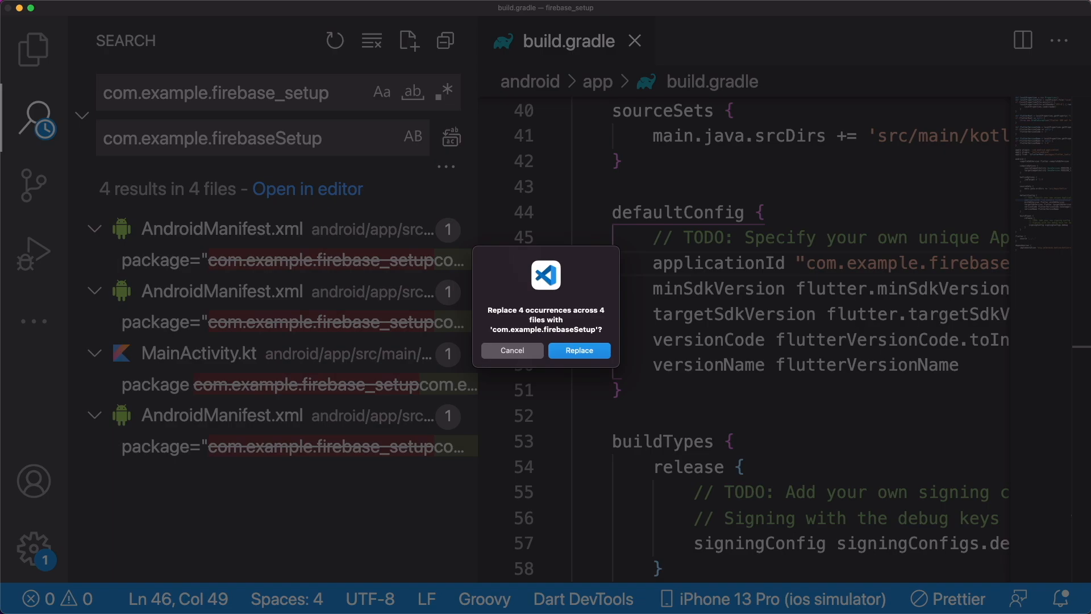
pyautogui.click(579, 350)
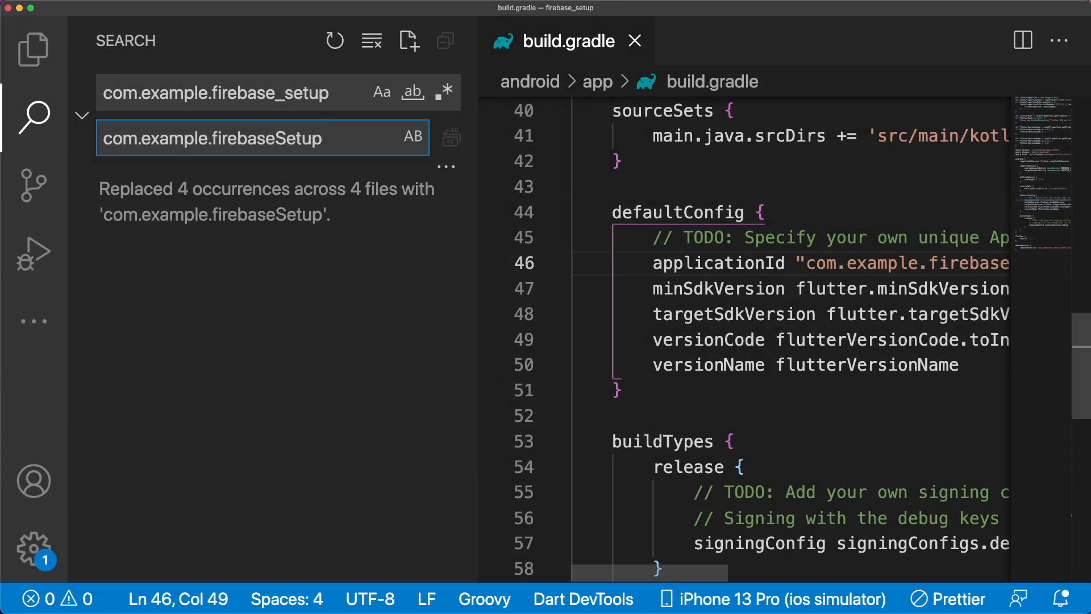
# - Open the ios folder in Xcode and view the Runner target's General settings
pyautogui.rightClick(158, 206)
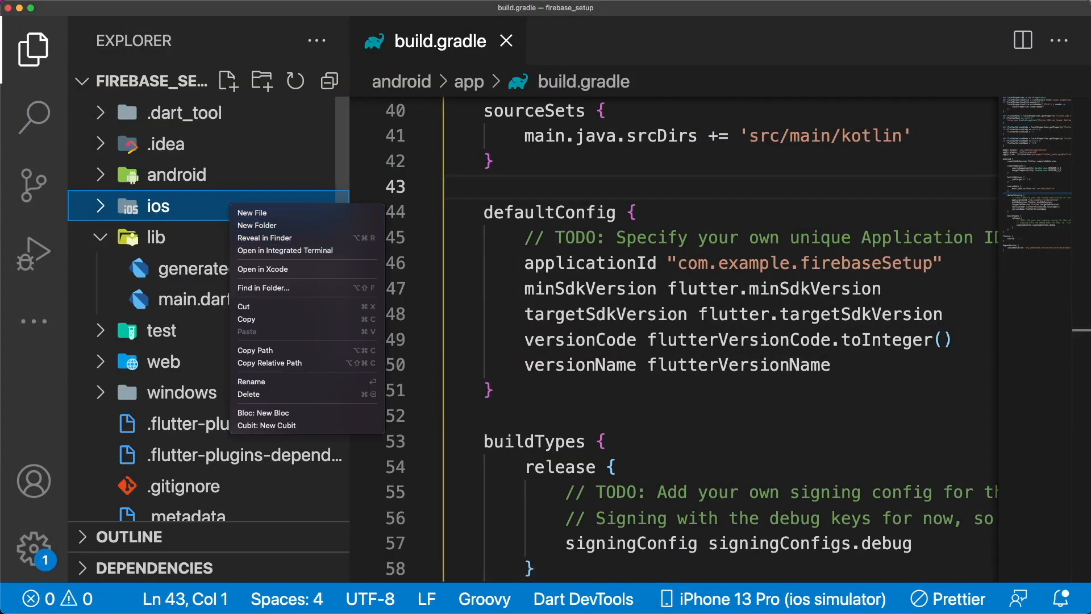
pyautogui.click(262, 269)
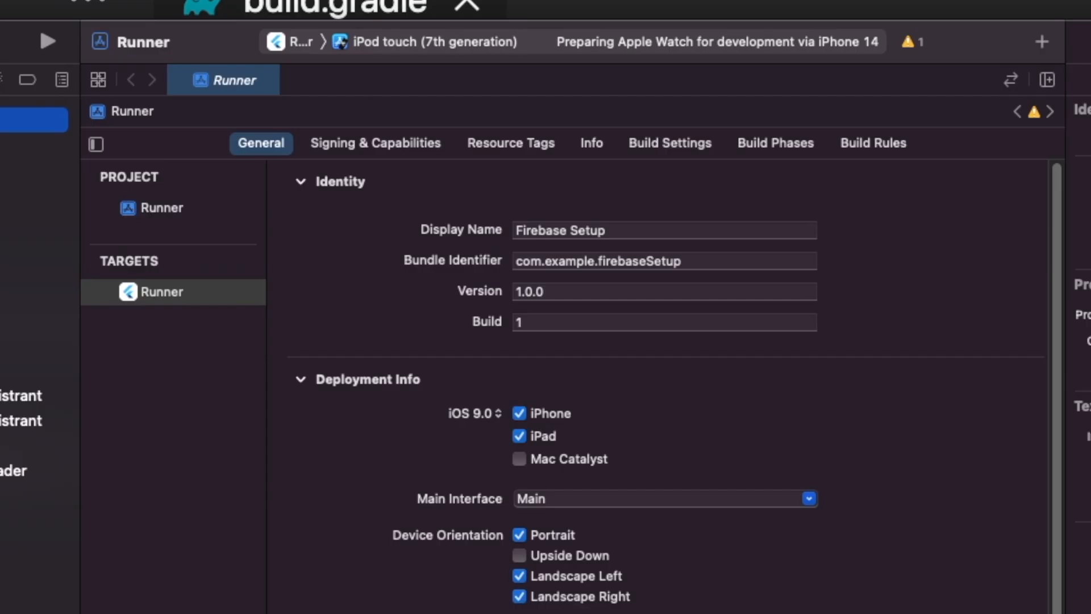
pyautogui.click(663, 261)
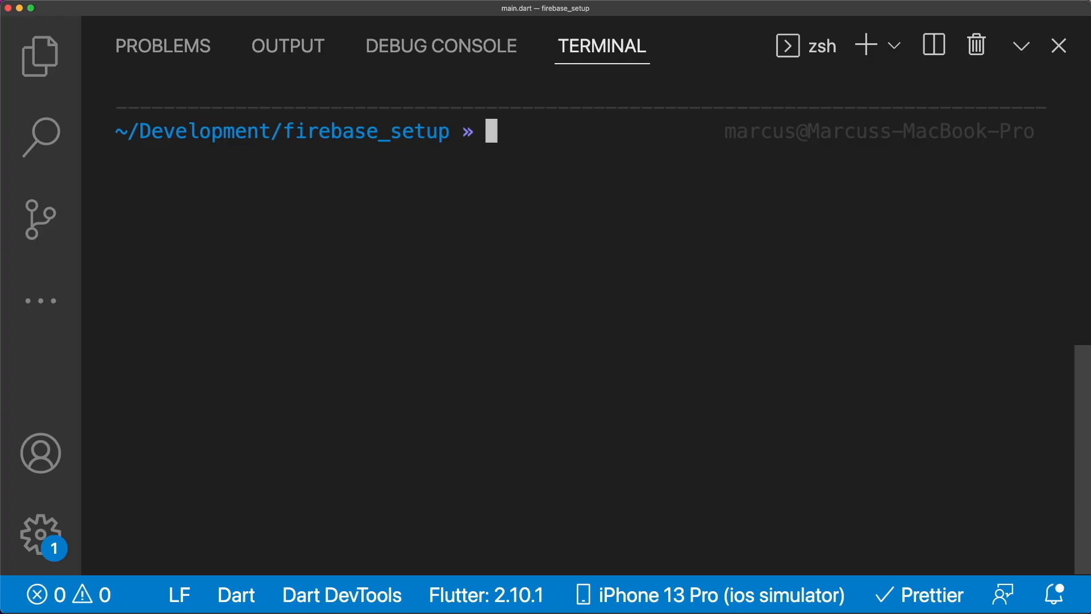
# - Start the flutterfire config command with --out=lib/firebase_options.dart
pyautogui.write('flutterfire config')
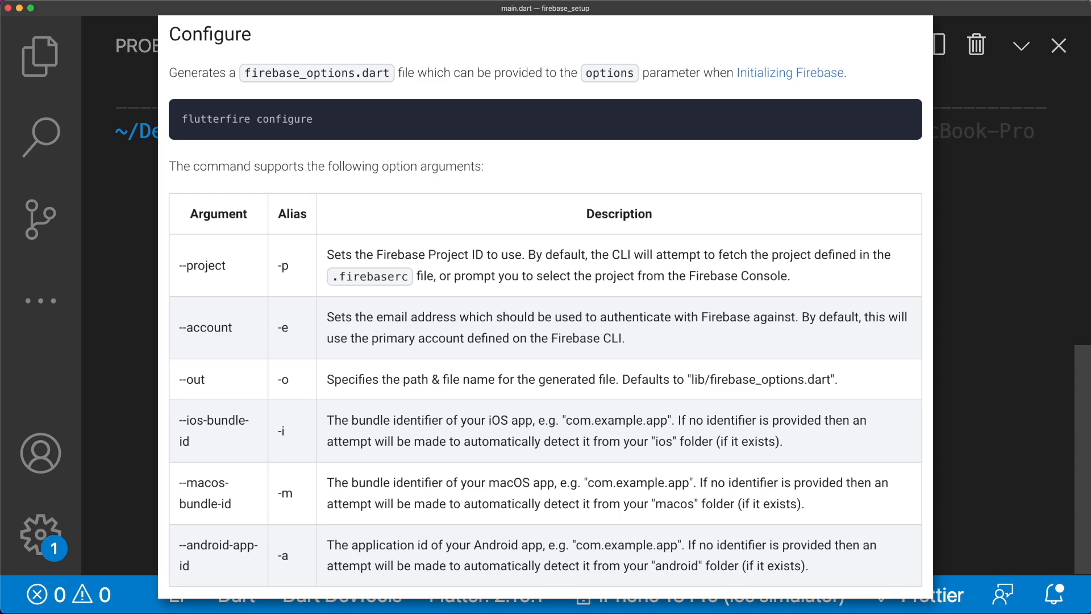
pyautogui.click(1059, 46)
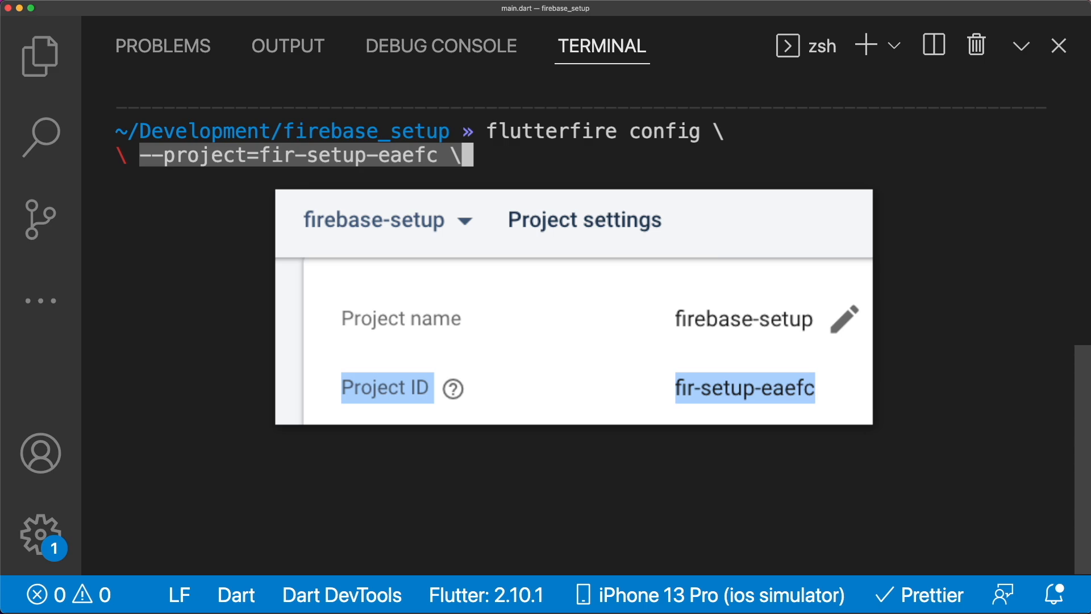
pyautogui.write('--out=lib/firebase_options.dart \\')
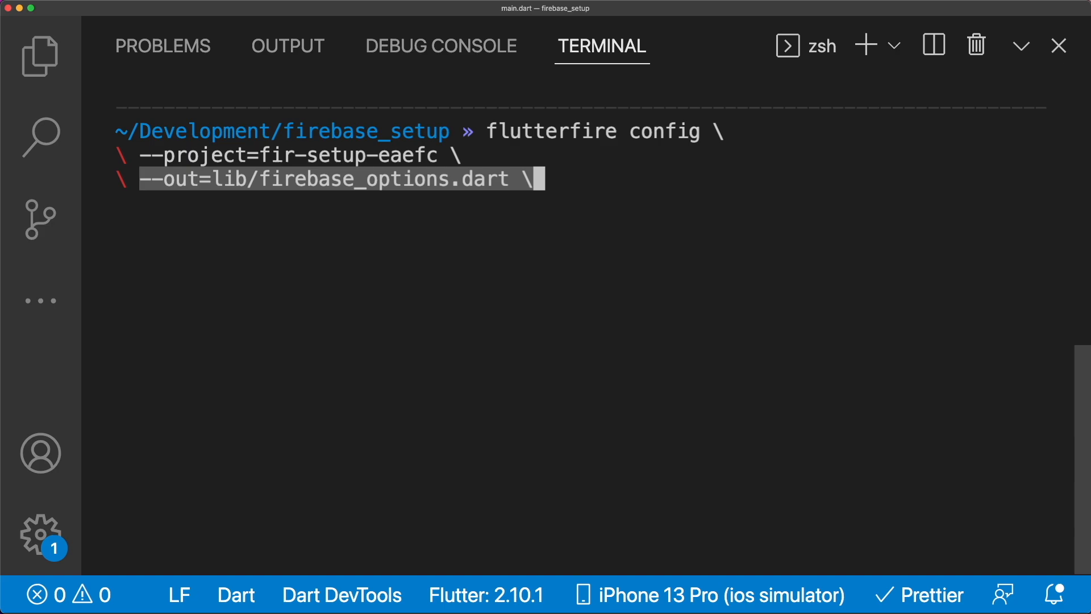
# - Add iOS, macOS and Android identifiers com.example.firebaseSetup and run the command
pyautogui.write('--ios-bundle-id=com.example.firebaseSetup \\')
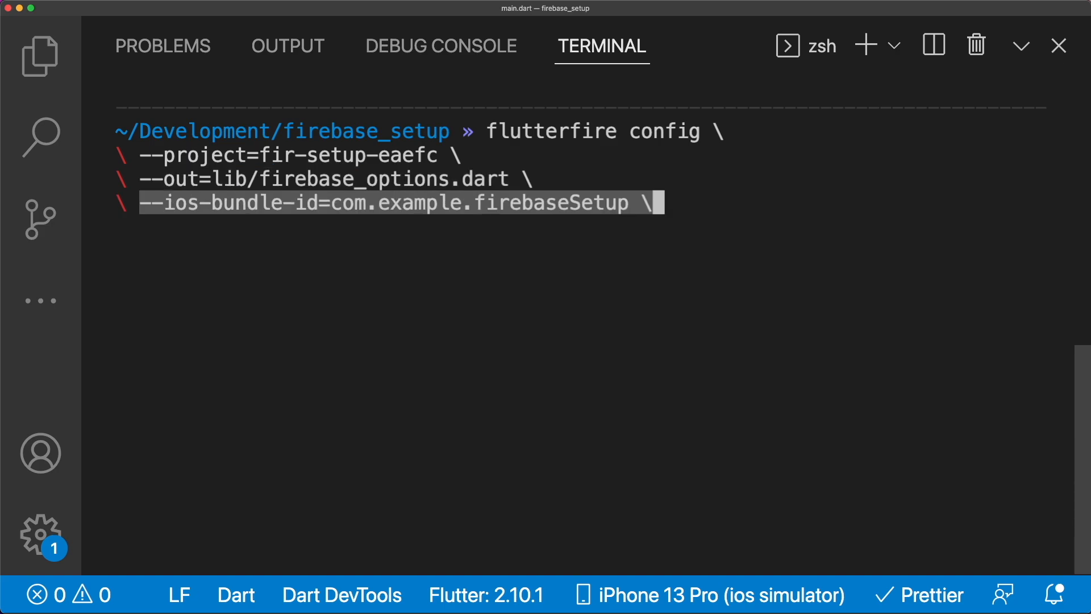
pyautogui.write('--macos-bundle-id=com.example.firebaseSetup \\')
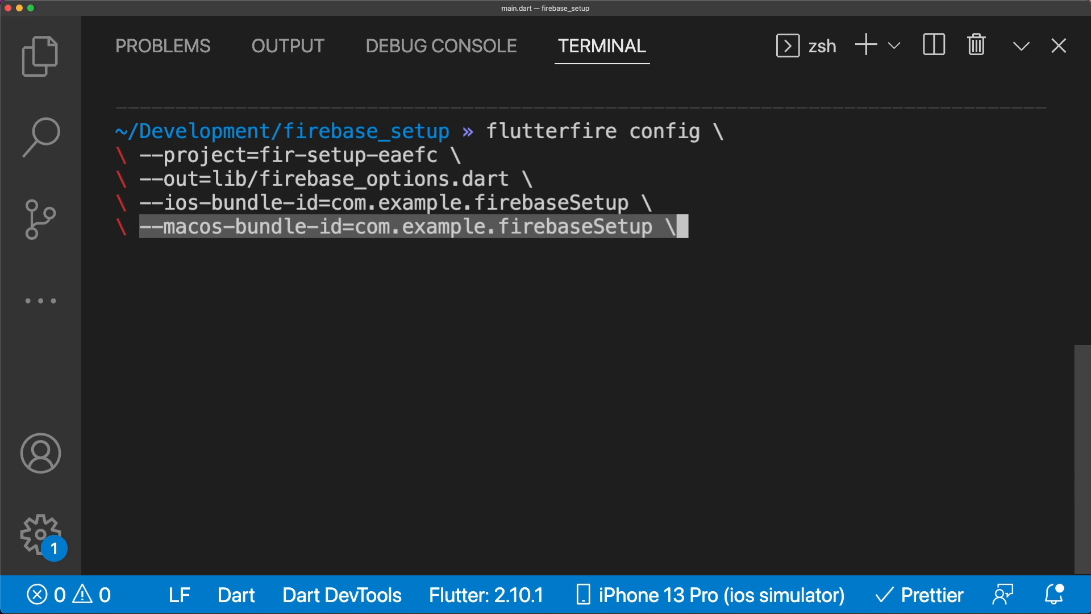
pyautogui.write('--android-app-id=com.example.firebaseSetup')
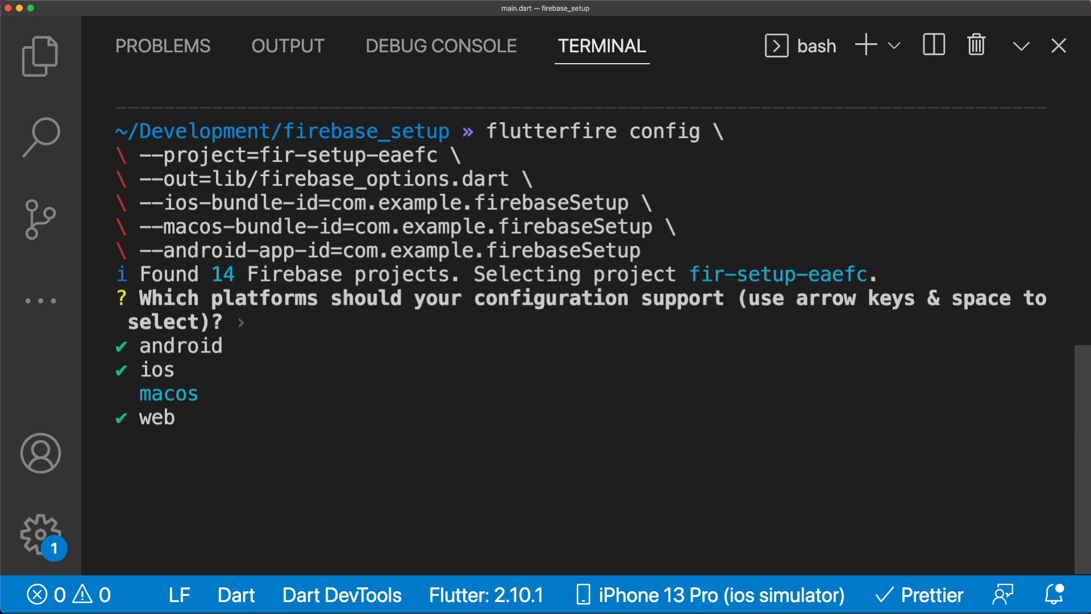
# - Confirm the selected platforms so flutterfire registers the apps on fir-setup-eaefc
pyautogui.press('enter')
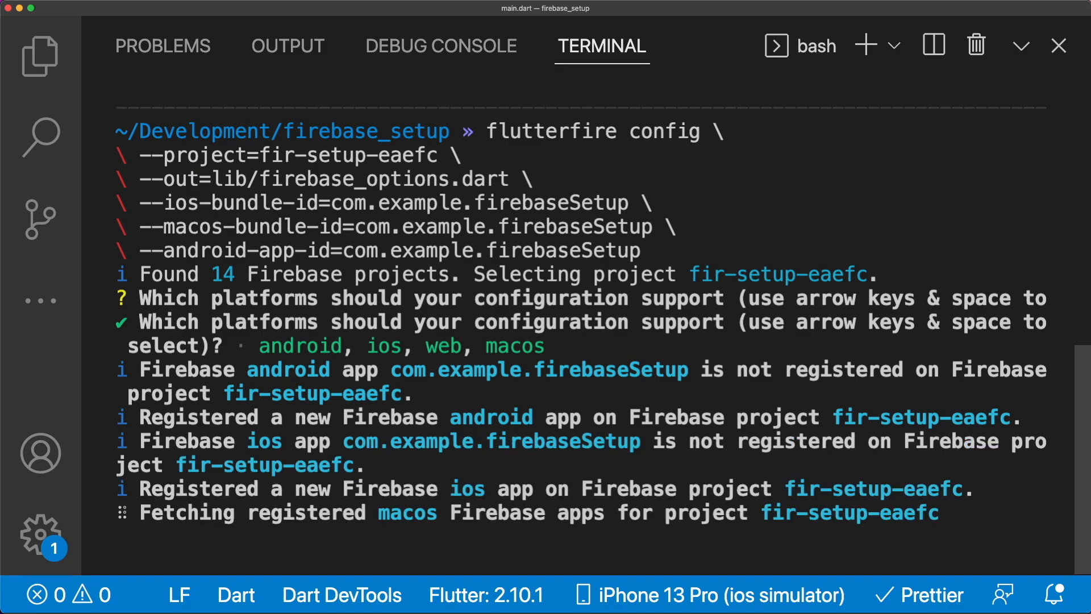
pyautogui.scroll(-3)
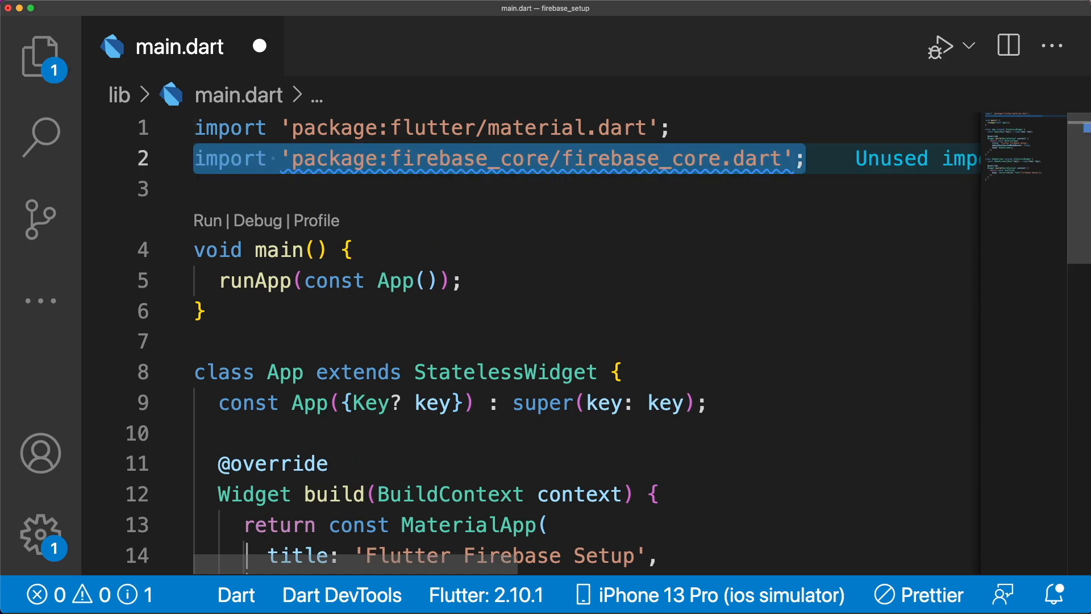
# - Import firebase_options.dart and call WidgetsFlutterBinding.ensureInitialized() at the start of main()
pyautogui.write("import 'package:firebase_setup/firebase_options.dart';")
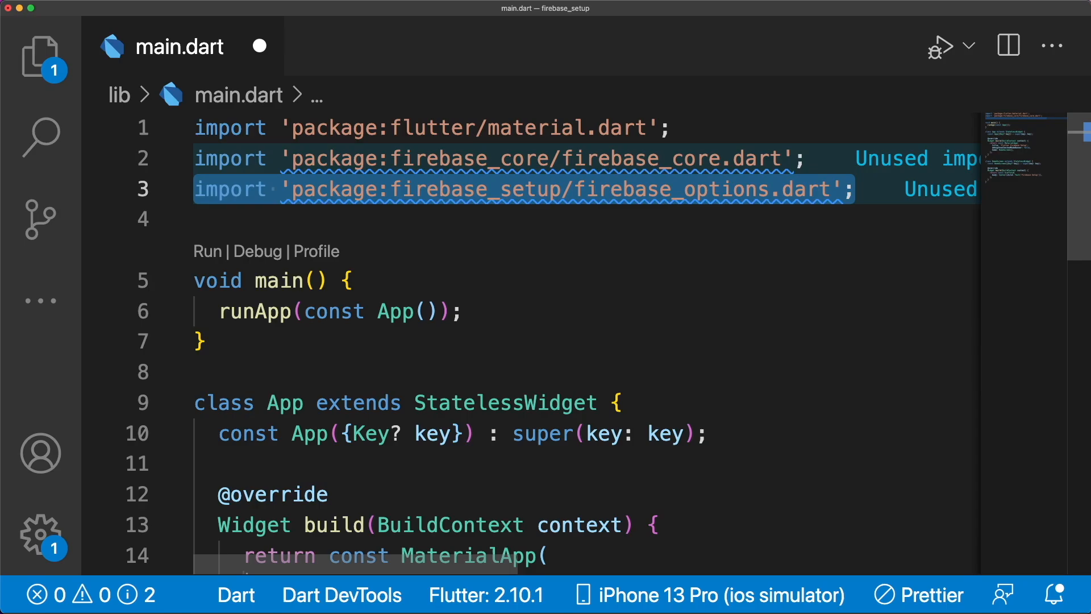
pyautogui.write('WidgetsFlutterBinding.ensureInitialized();')
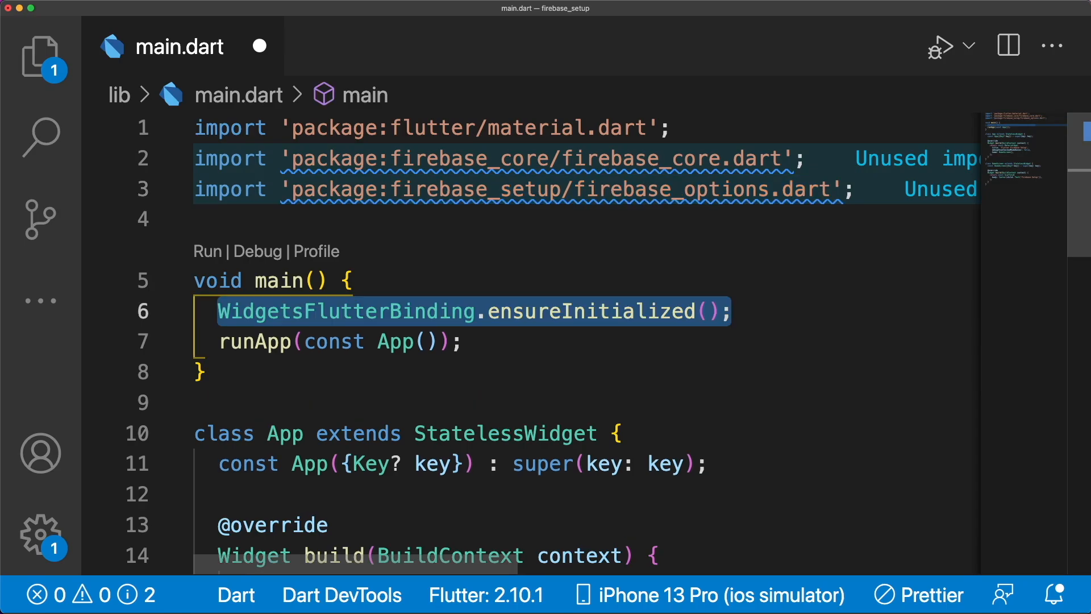